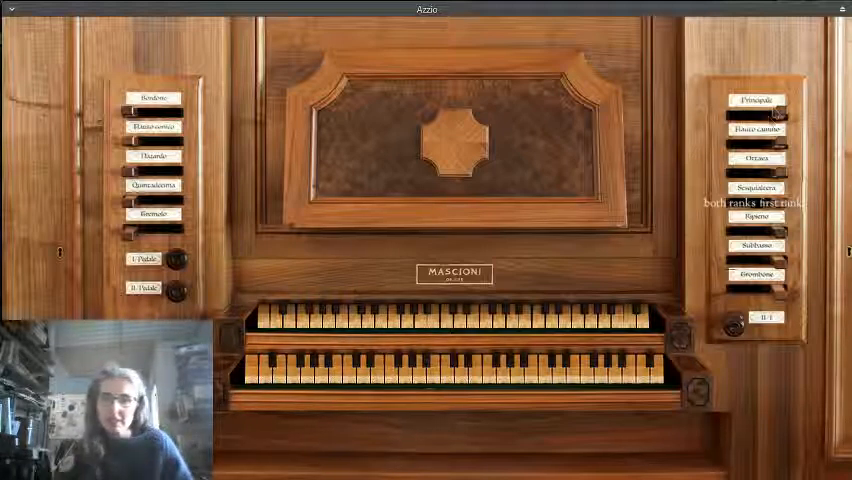
mouse_move(676, 190)
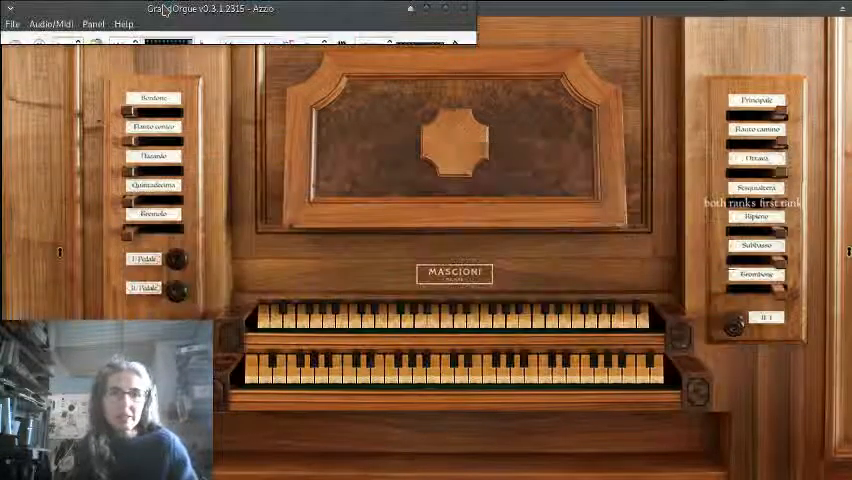
- Select the GO Principale 8' drawstop in the Audio/Midi MIDI Objects list for configuration
click(52, 24)
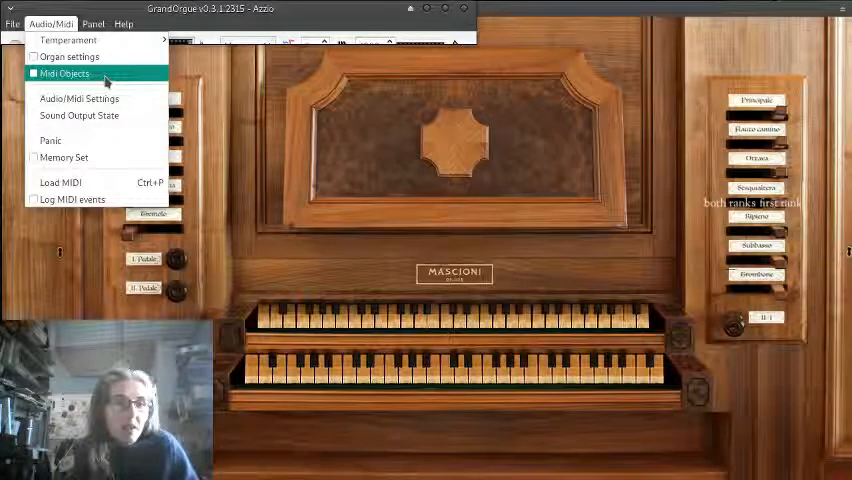
click(64, 72)
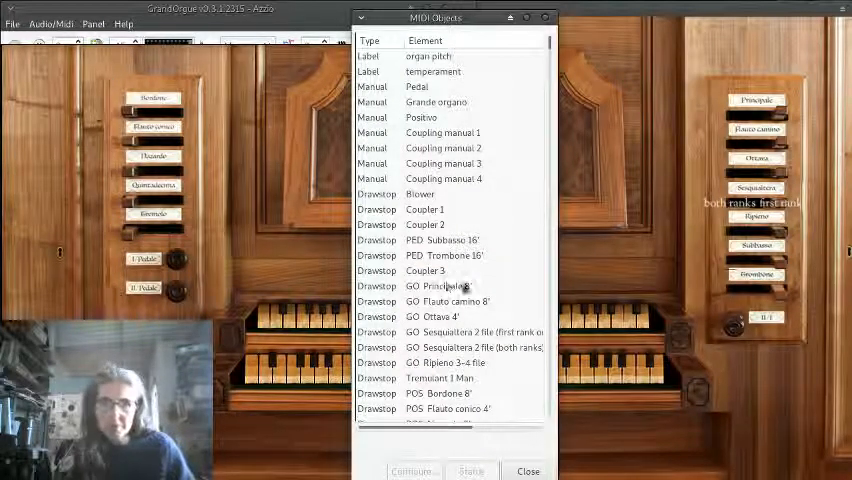
click(450, 286)
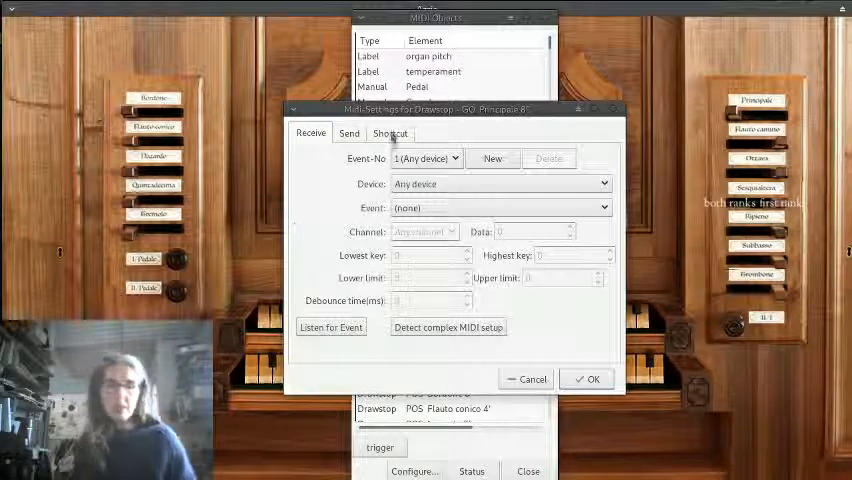
- Assign the numeric-keypad 'multiply' key as the drawstop's shortcut on the Shortcut page
click(388, 132)
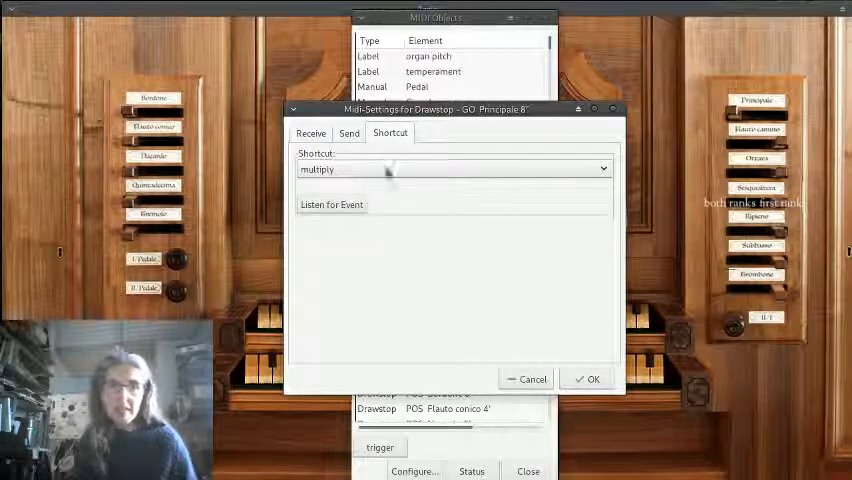
mouse_move(388, 172)
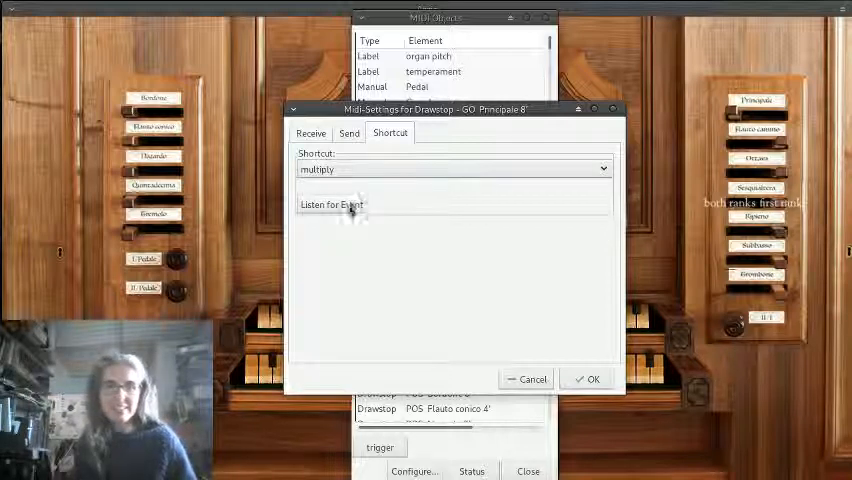
click(452, 168)
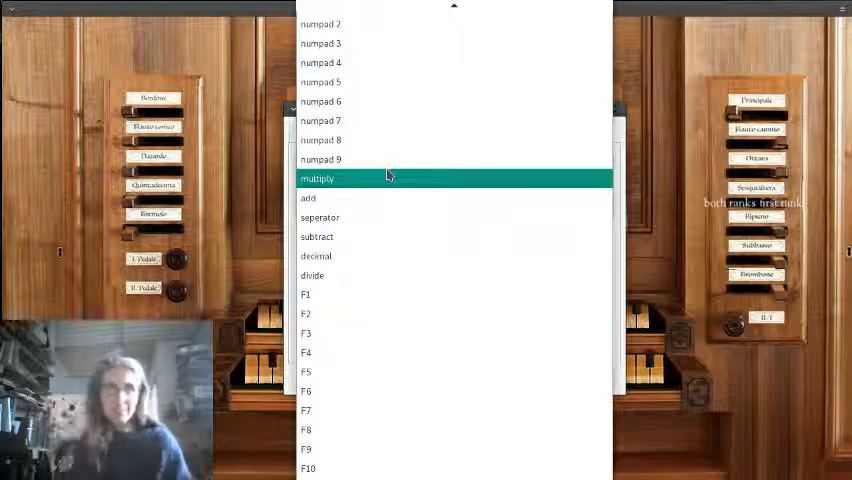
click(316, 178)
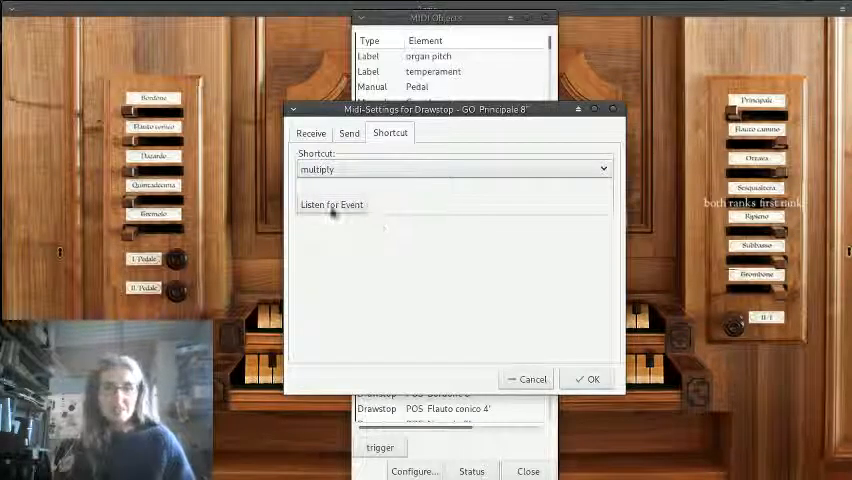
click(332, 204)
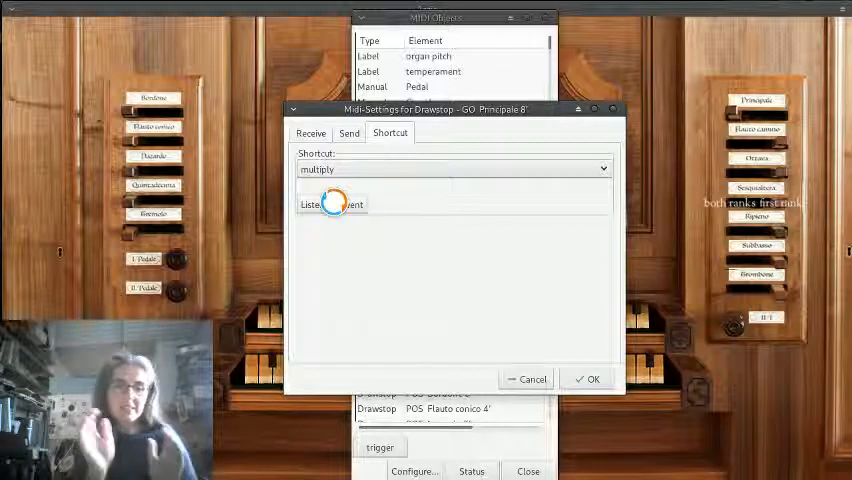
click(452, 168)
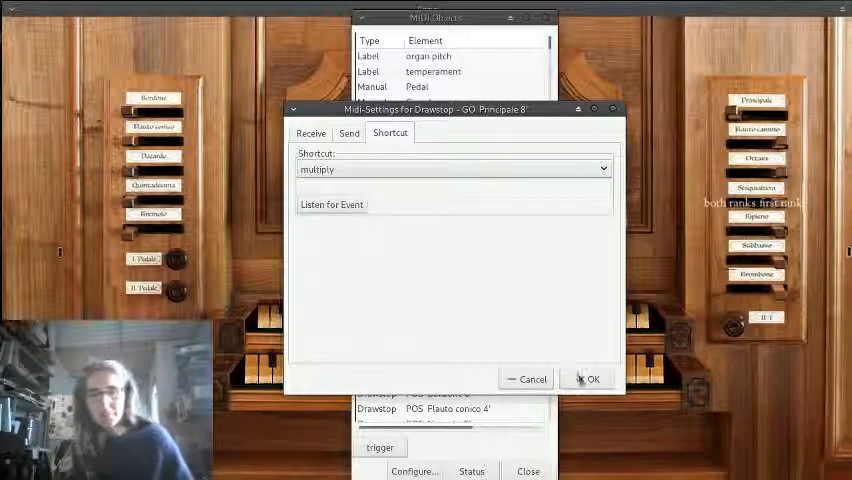
- Confirm the multiply shortcut and check the GO Flauto camino 8' and GO Ottava 4' entries
click(588, 380)
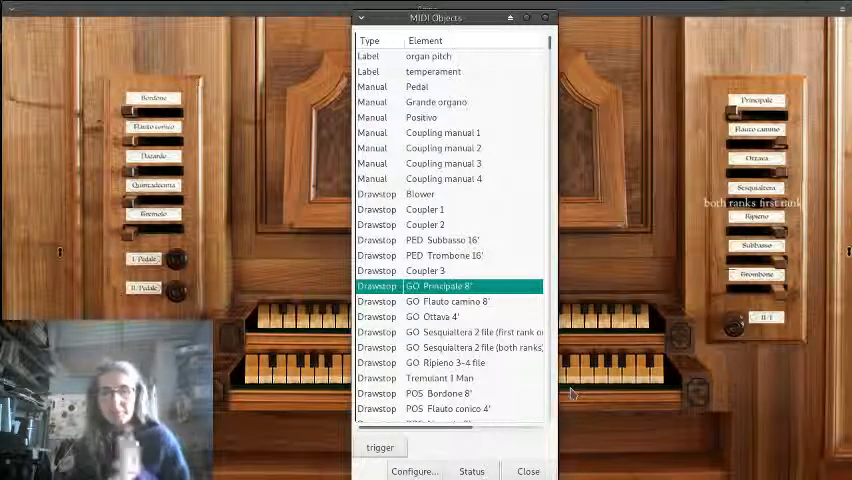
mouse_move(490, 316)
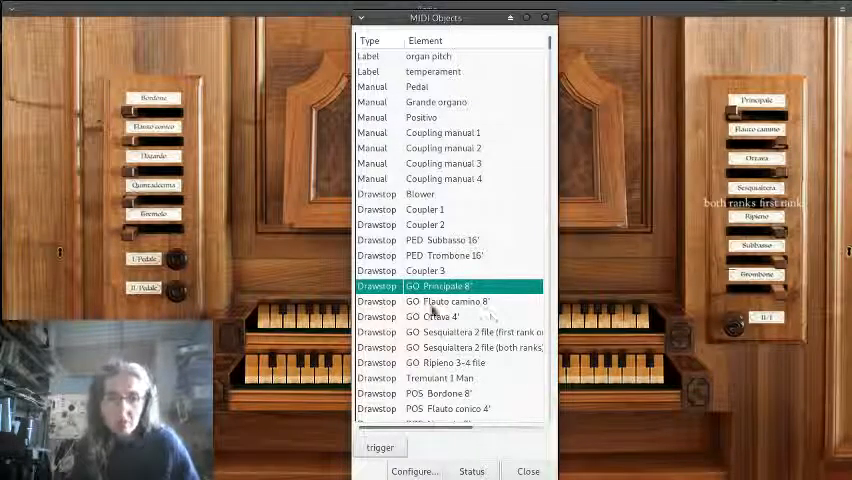
click(450, 300)
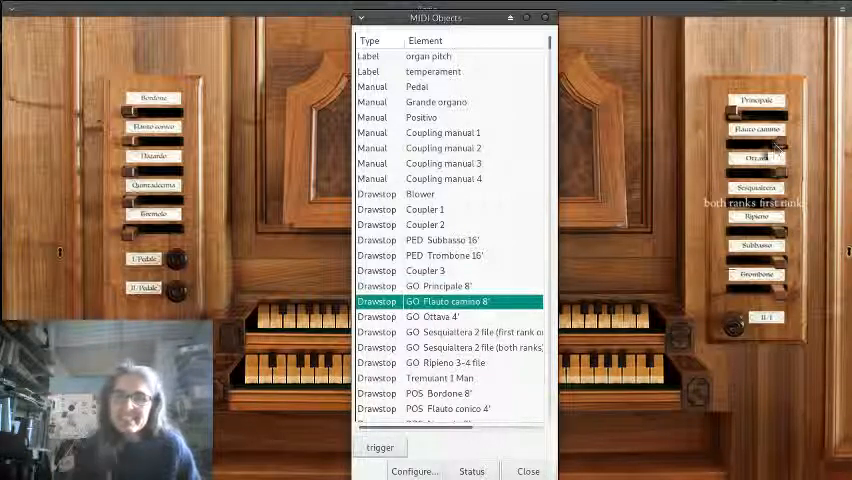
click(450, 316)
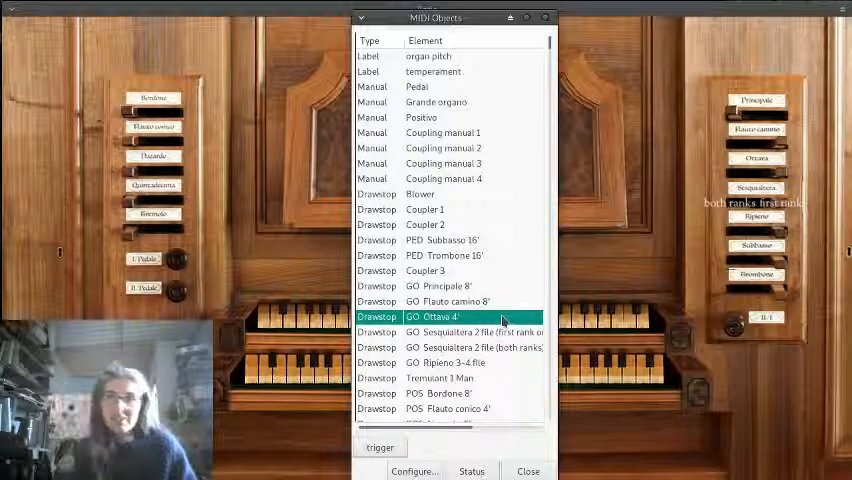
- Browse down the MIDI Objects list through the later stop, rank and coupler entries
scroll(down, 3)
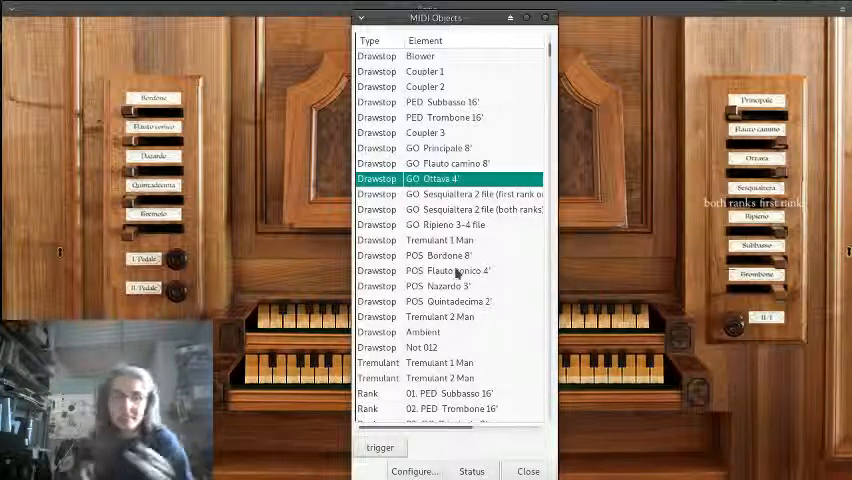
scroll(down, 3)
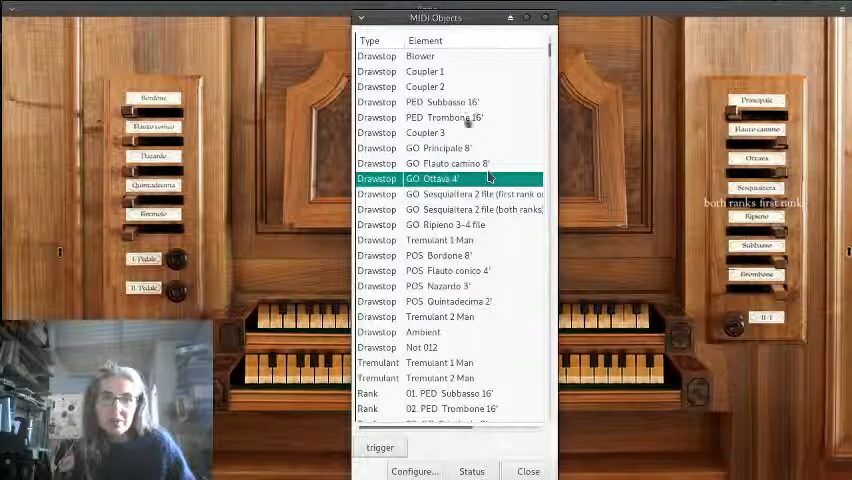
click(446, 100)
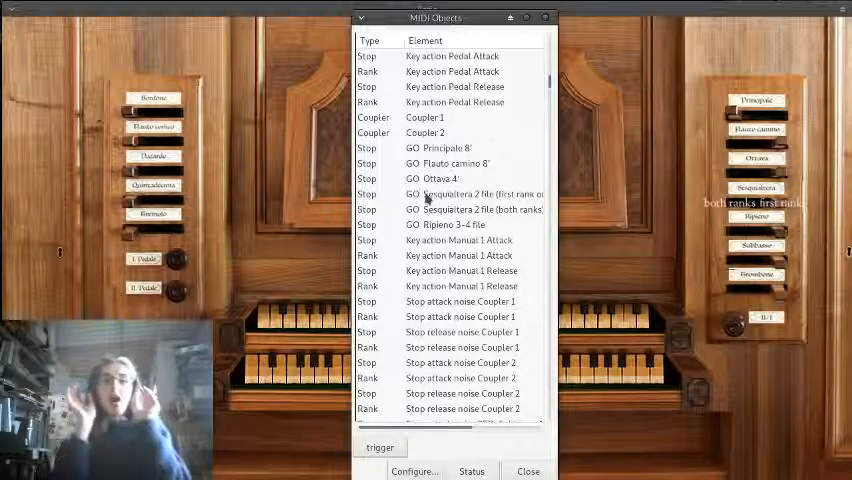
- Check the GO Principale 8' stop's status, confirm it reports ON, and dismiss the message
click(446, 148)
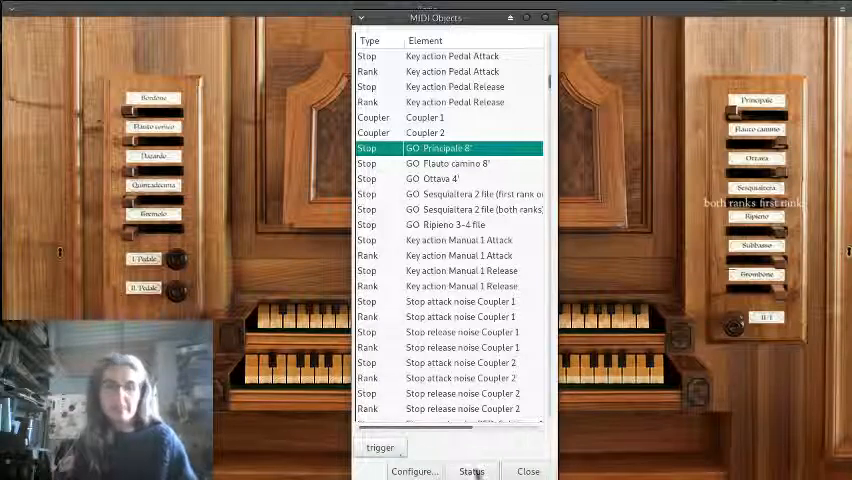
click(472, 472)
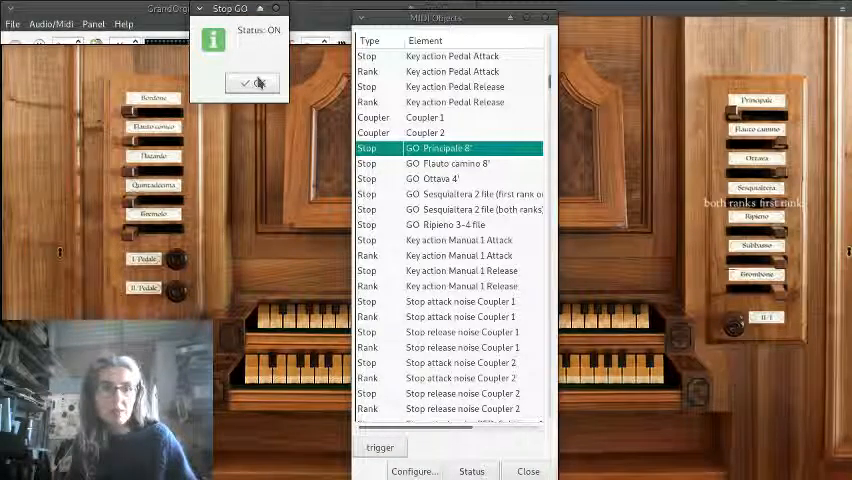
click(252, 84)
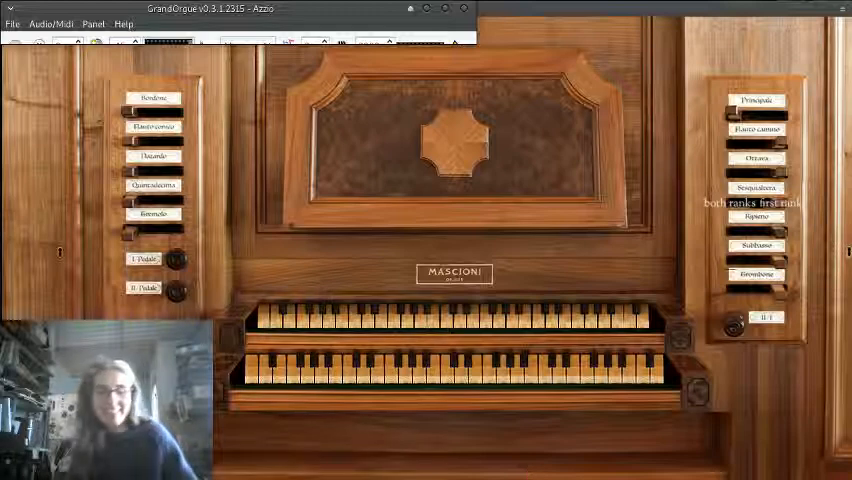
- Reload the organ from the File menu so the sample set definition starts loading again
click(12, 24)
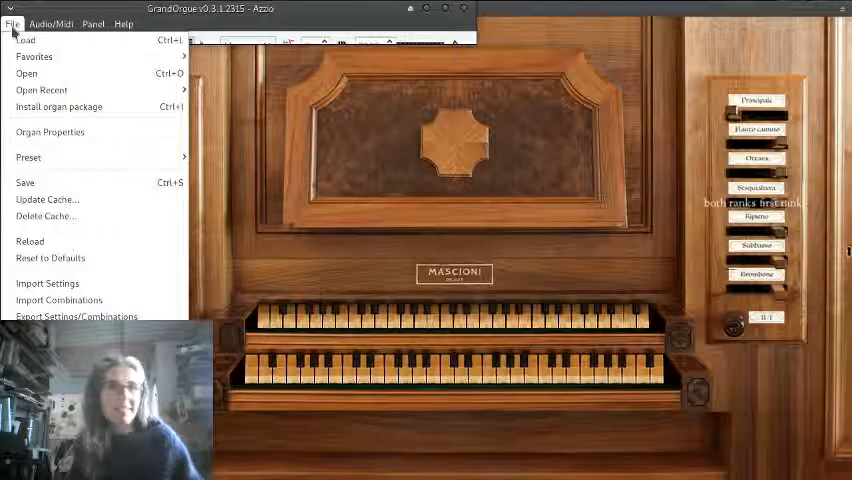
mouse_move(56, 184)
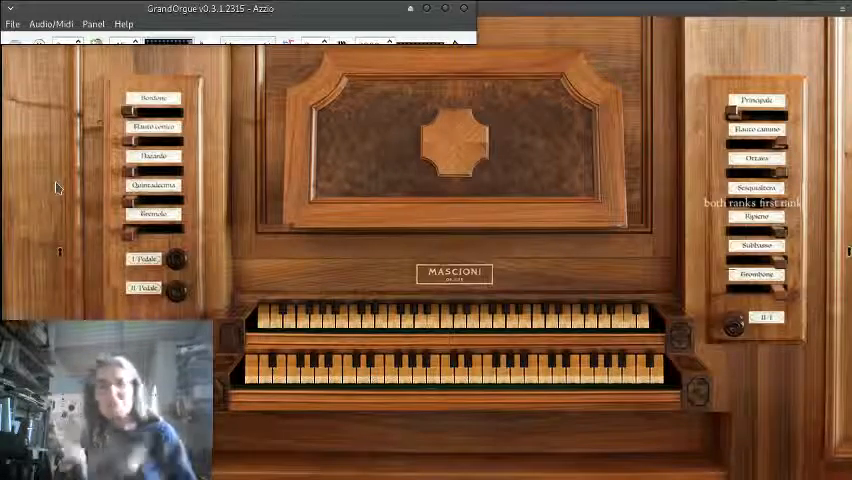
click(12, 24)
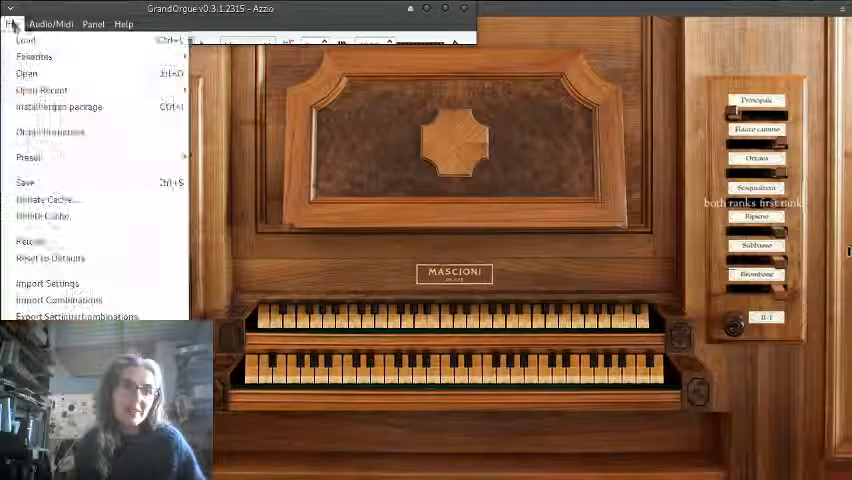
click(24, 40)
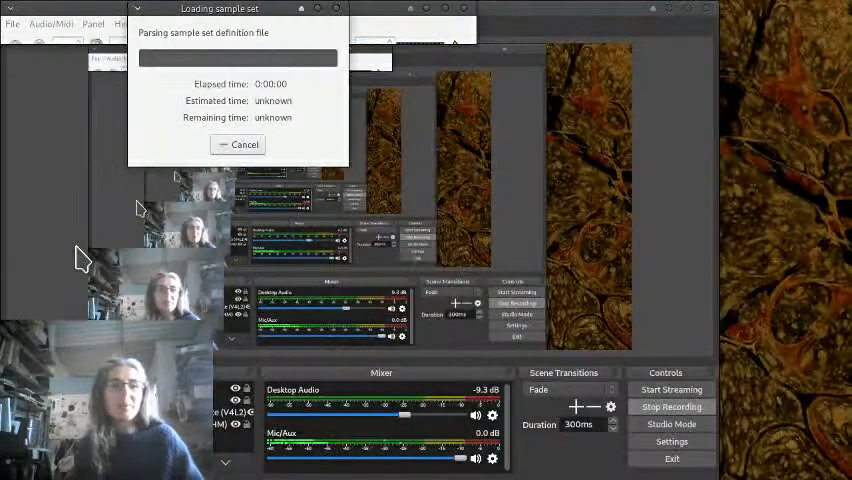